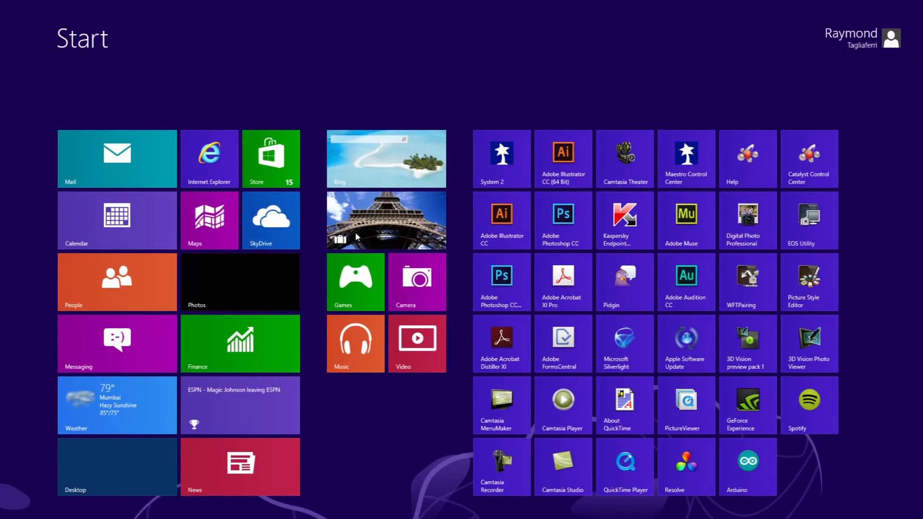
Step: Search the Start screen for 'ardui' to launch the Arduino IDE
{"action": "type", "text": "ardui"}
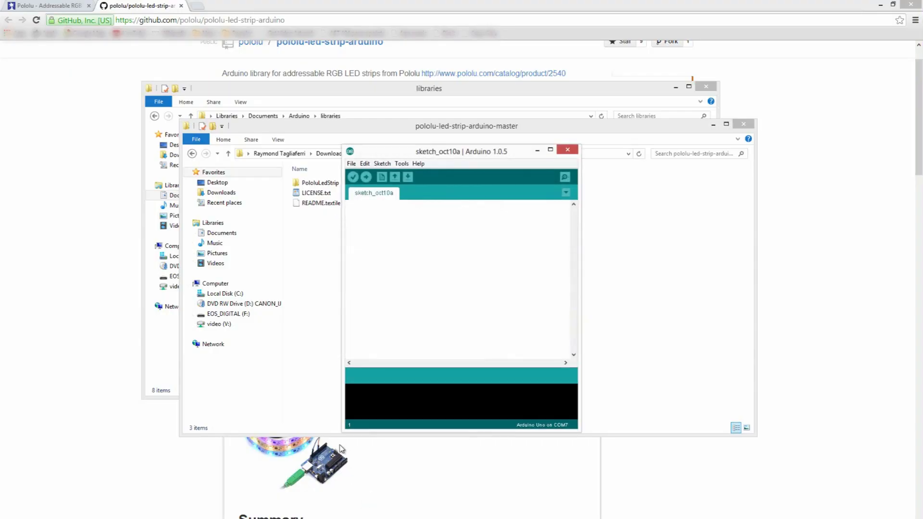
Step: Load the LedStripGradient example from the PololuLedStrip library examples
{"action": "left_click", "coordinate": [352, 163]}
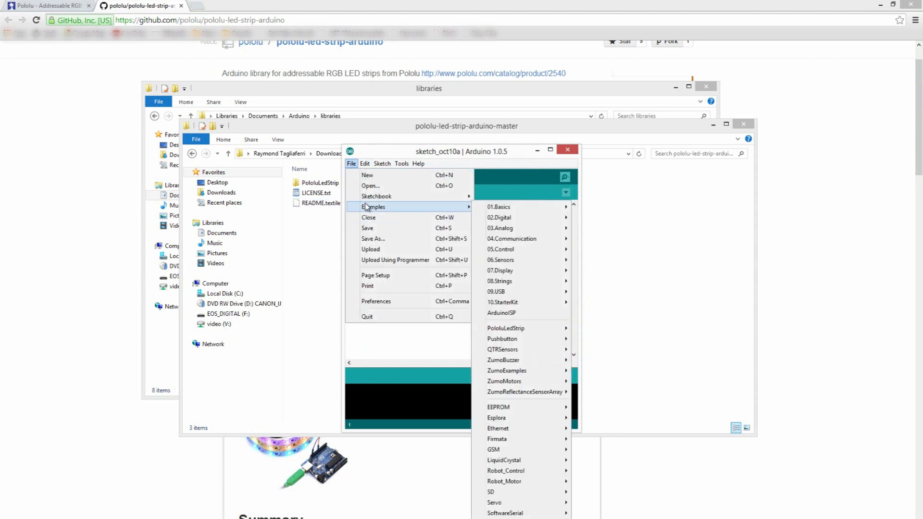
{"action": "mouse_move", "coordinate": [520, 339]}
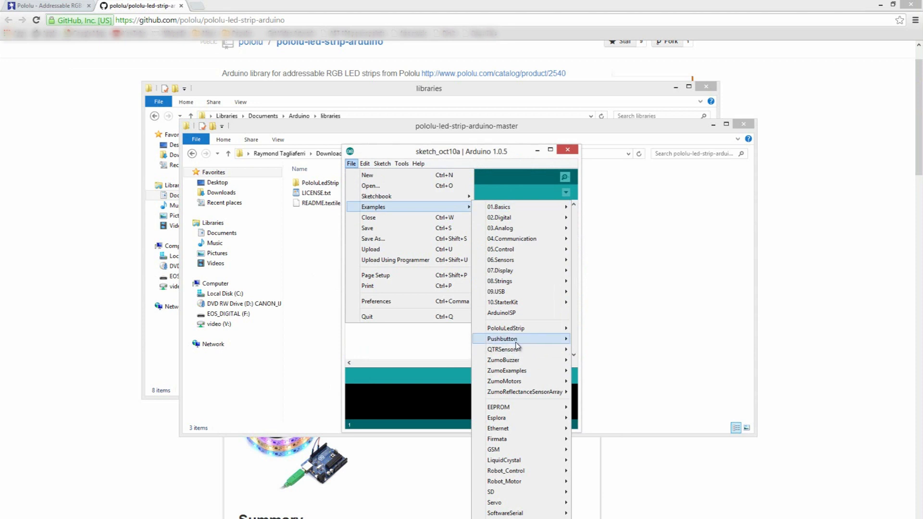
{"action": "mouse_move", "coordinate": [505, 328]}
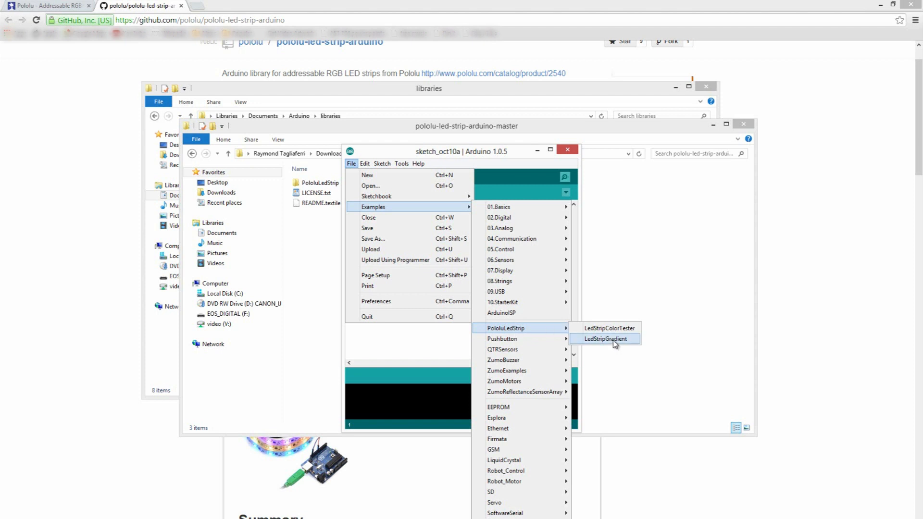
{"action": "left_click", "coordinate": [603, 338]}
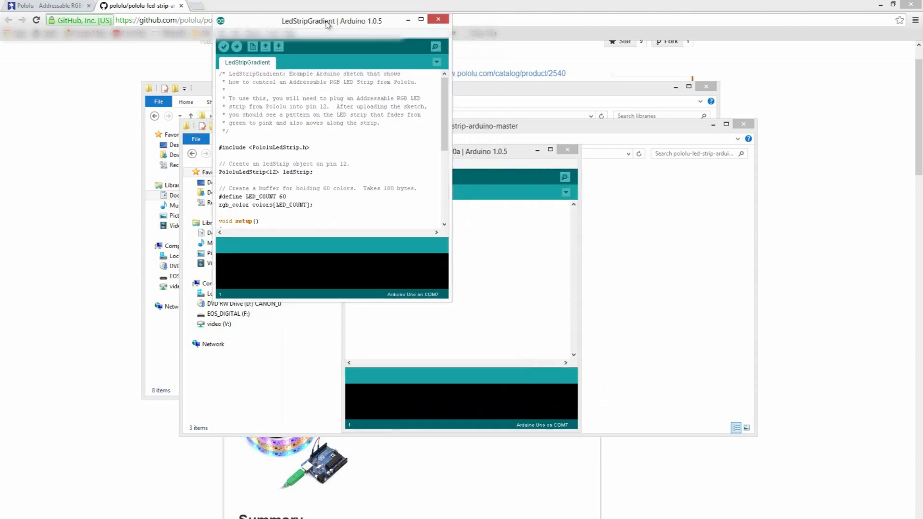
Step: Set serial port COM8 and board Arduino Uno, then upload the gradient sketch
{"action": "left_click", "coordinate": [420, 19]}
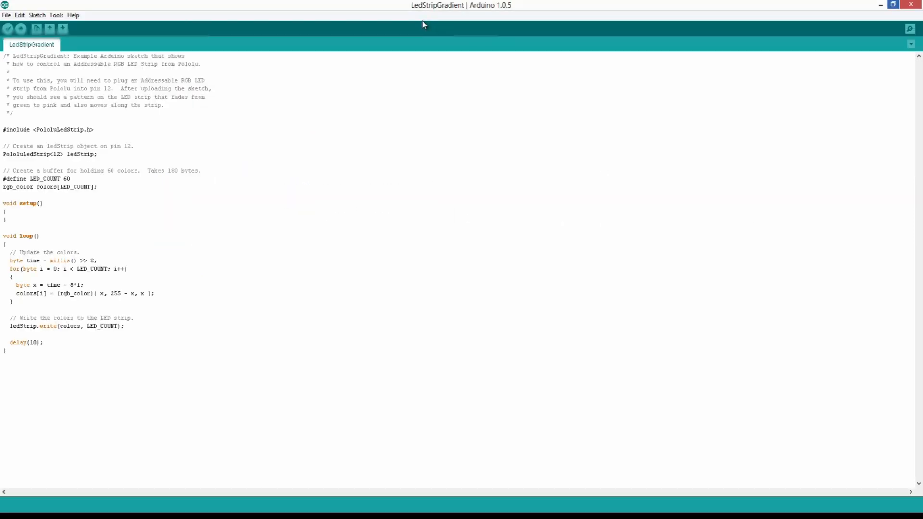
{"action": "left_click", "coordinate": [56, 14]}
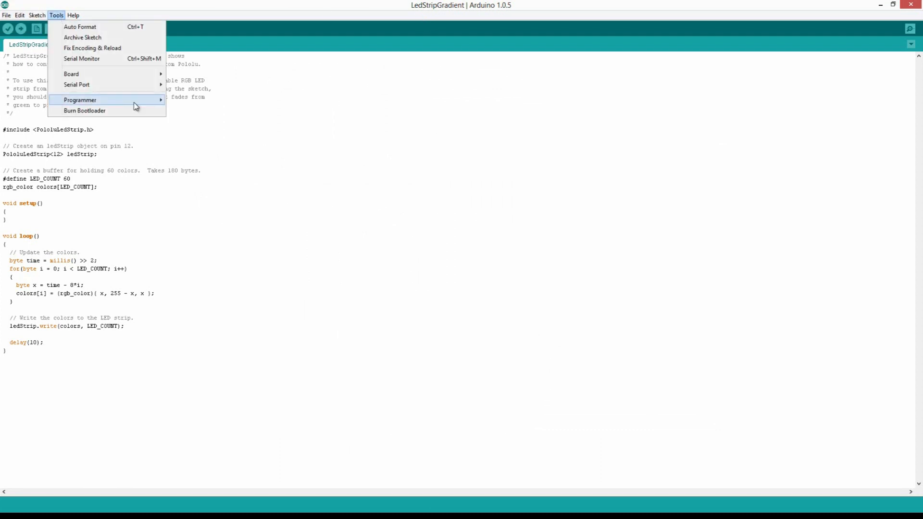
{"action": "mouse_move", "coordinate": [76, 85]}
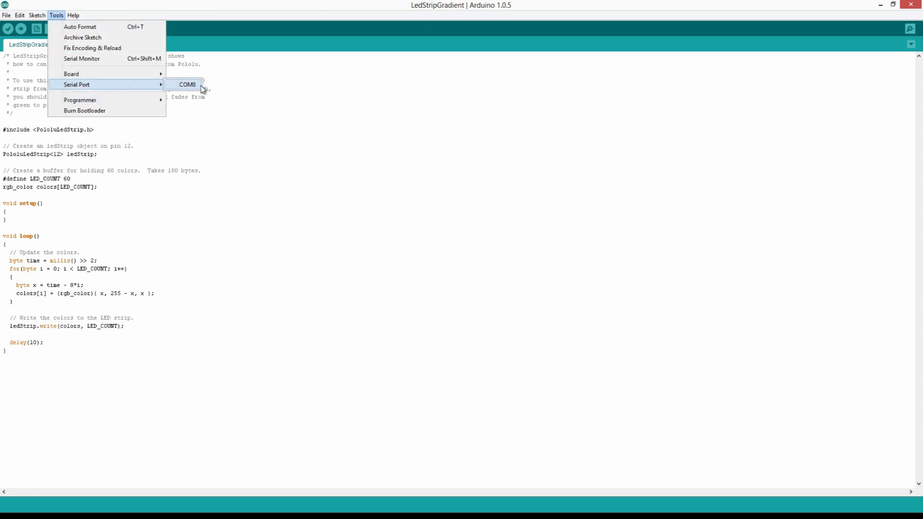
{"action": "left_click", "coordinate": [188, 85]}
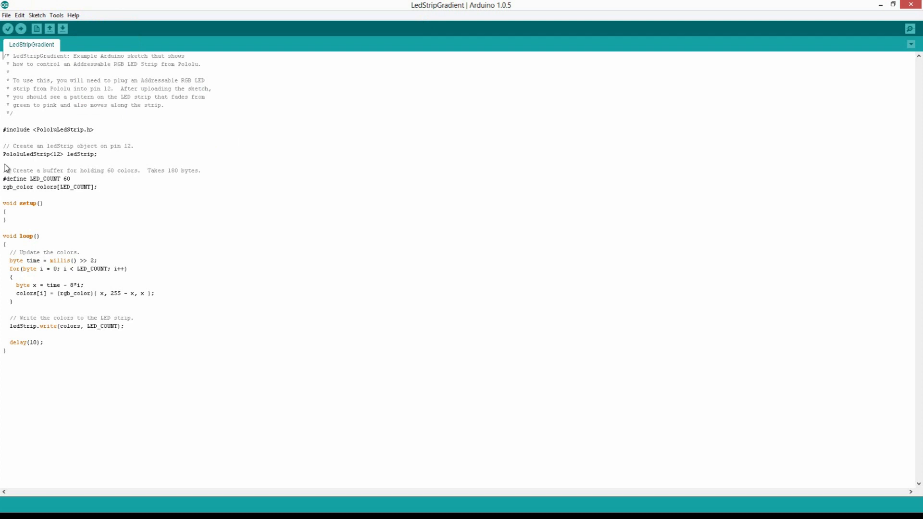
{"action": "mouse_move", "coordinate": [55, 28]}
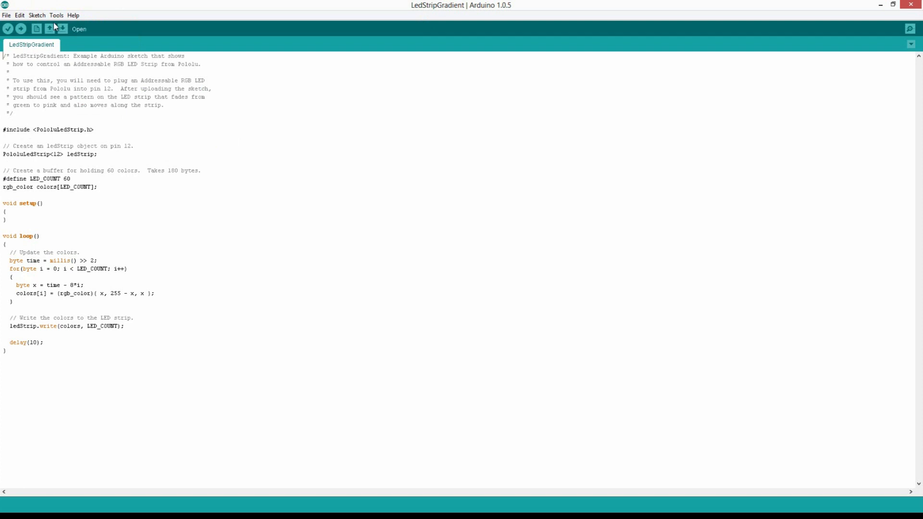
{"action": "left_click", "coordinate": [57, 14]}
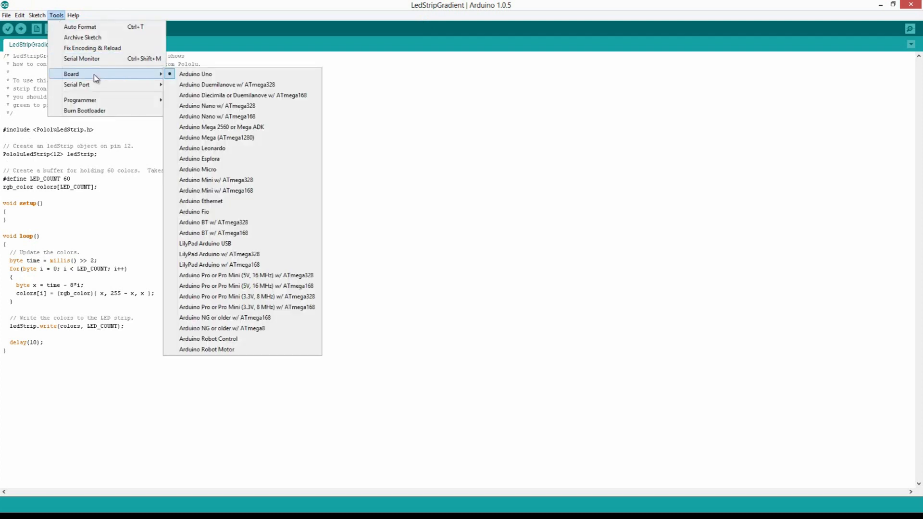
{"action": "left_click", "coordinate": [7, 15]}
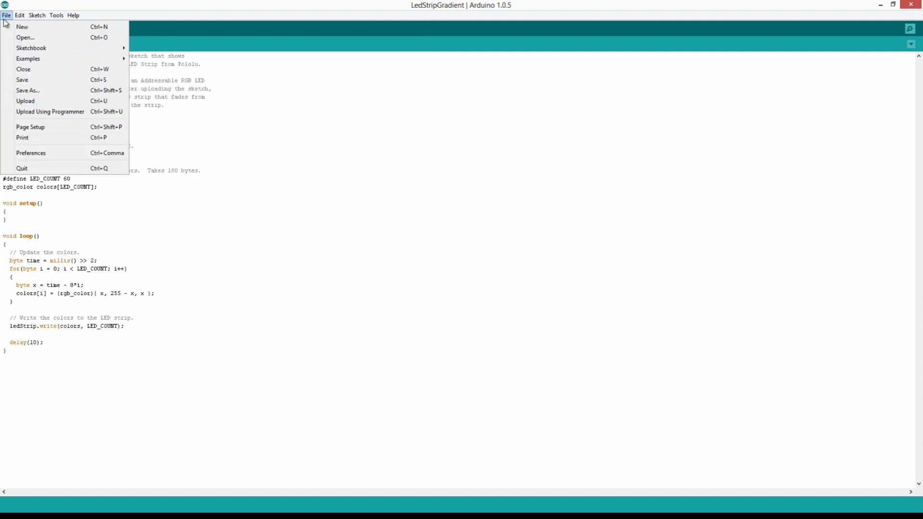
{"action": "left_click", "coordinate": [6, 15]}
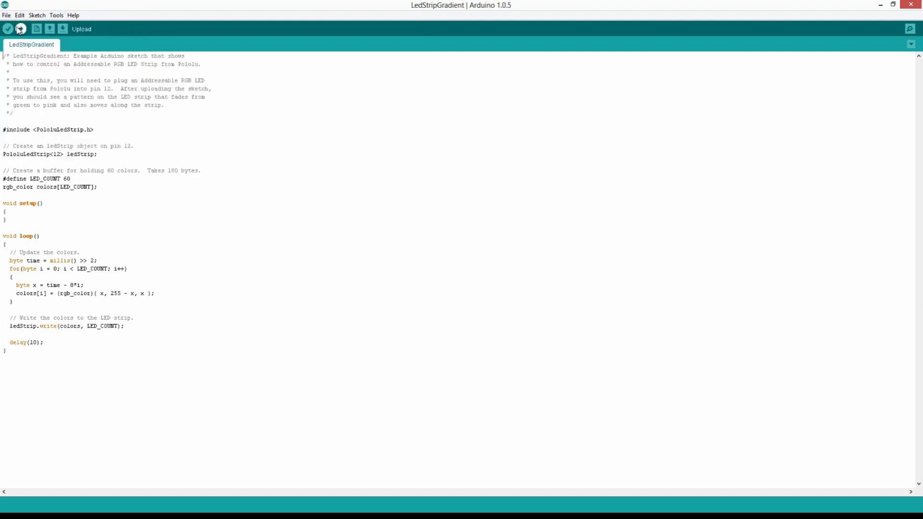
{"action": "left_click", "coordinate": [20, 29]}
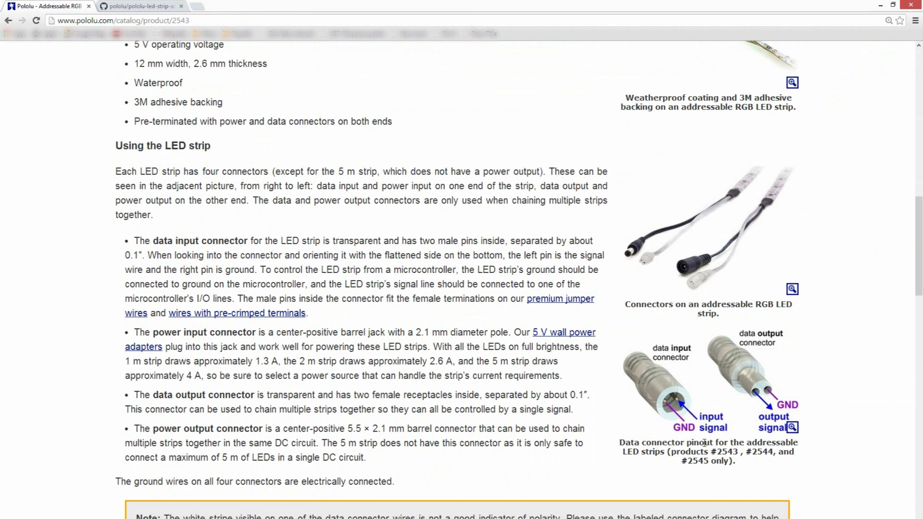
Step: Scroll the Pololu product page to the 'Using the LED strip' connector section
{"action": "left_click", "coordinate": [793, 427]}
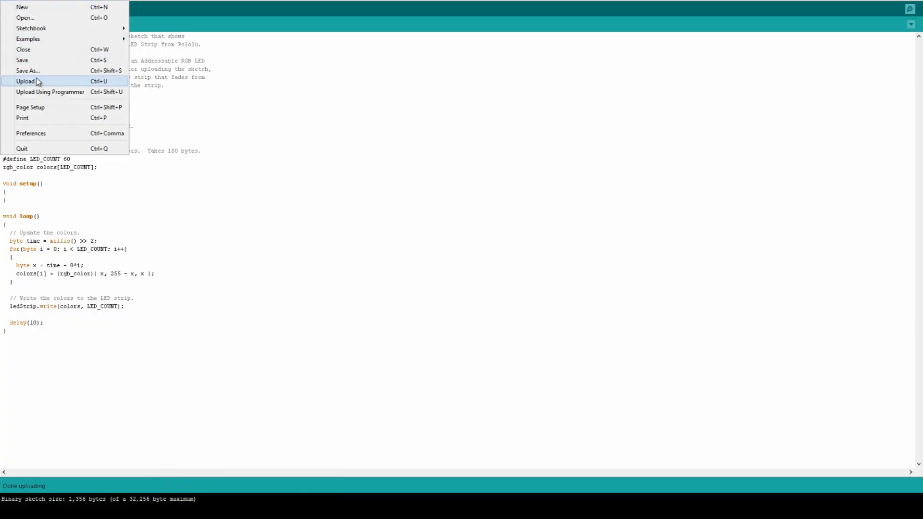
{"action": "mouse_move", "coordinate": [28, 39]}
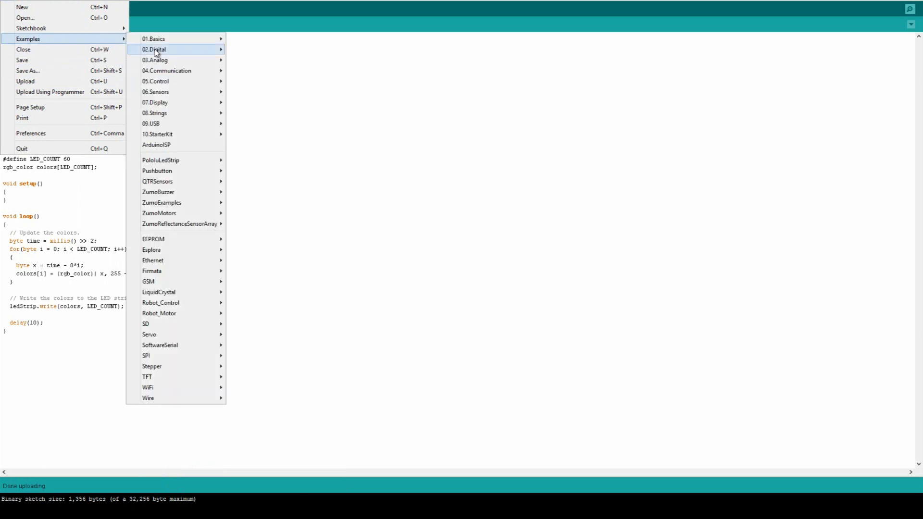
{"action": "mouse_move", "coordinate": [161, 160]}
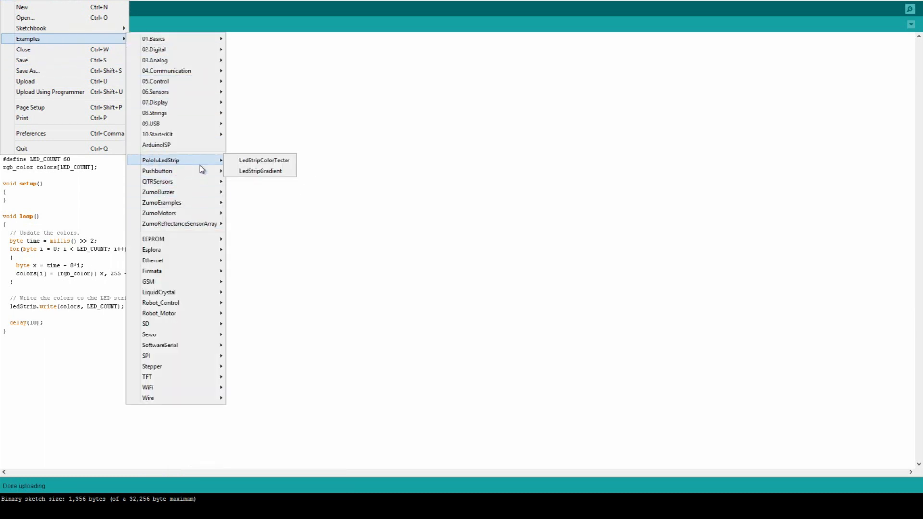
Step: Load the LedStripColorTester example and upload it to the Uno
{"action": "left_click", "coordinate": [263, 161]}
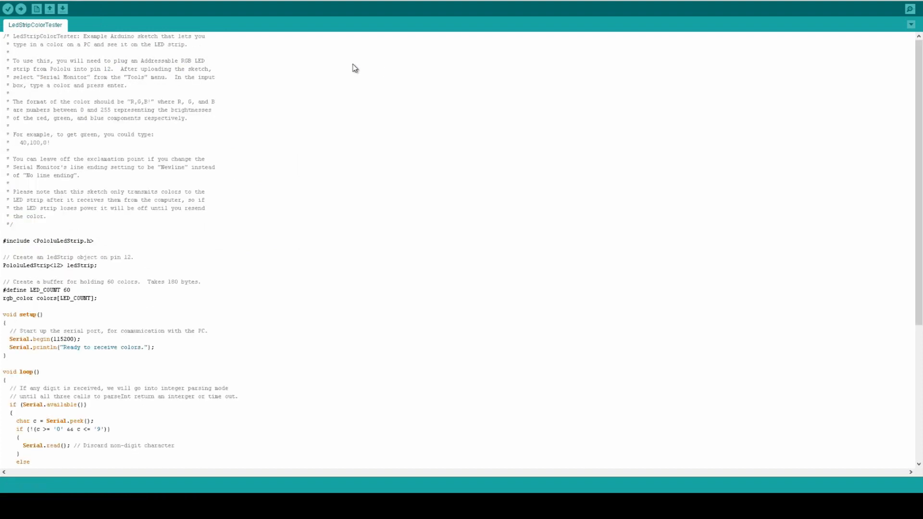
{"action": "left_click", "coordinate": [20, 9]}
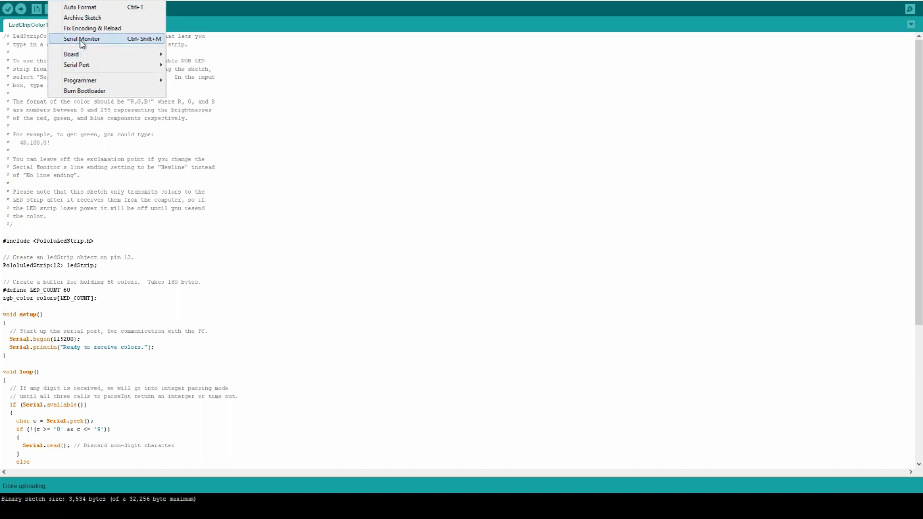
Step: Run the Serial Monitor at 115200 baud and enter the color value 255
{"action": "left_click", "coordinate": [81, 39]}
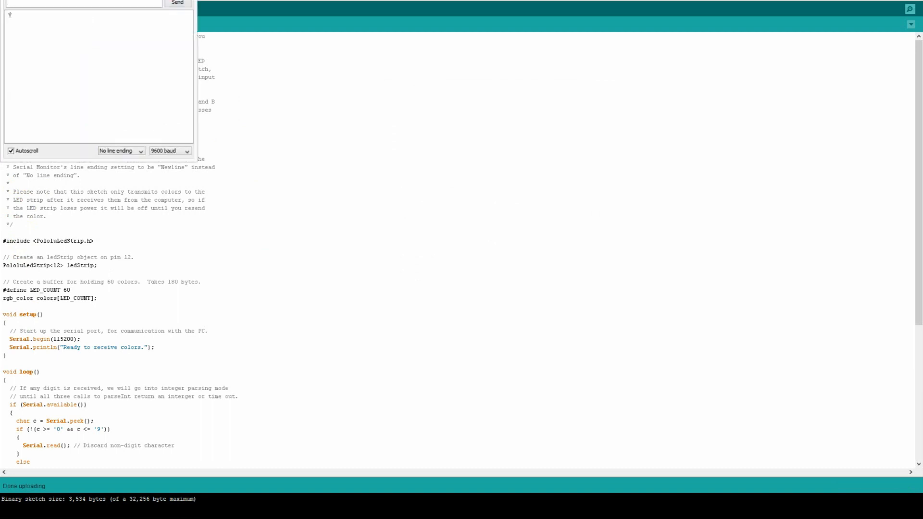
{"action": "left_click", "coordinate": [288, 173]}
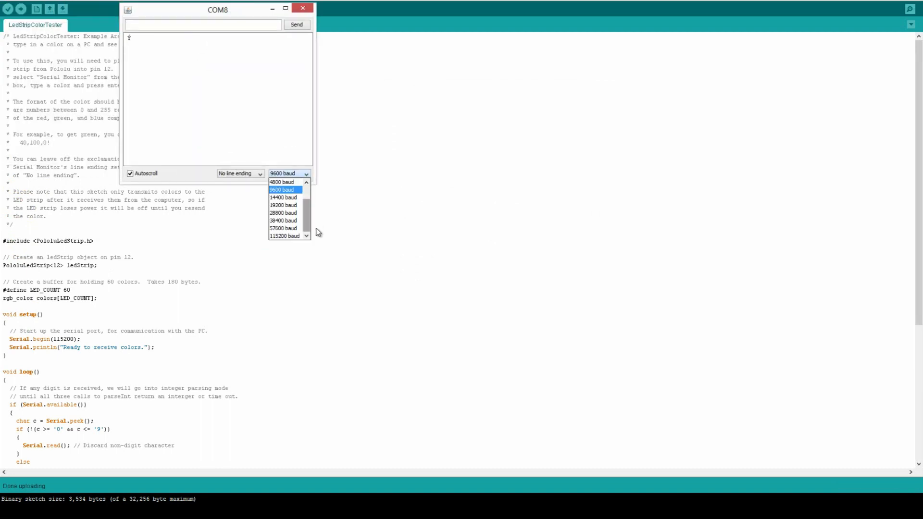
{"action": "left_click", "coordinate": [284, 236]}
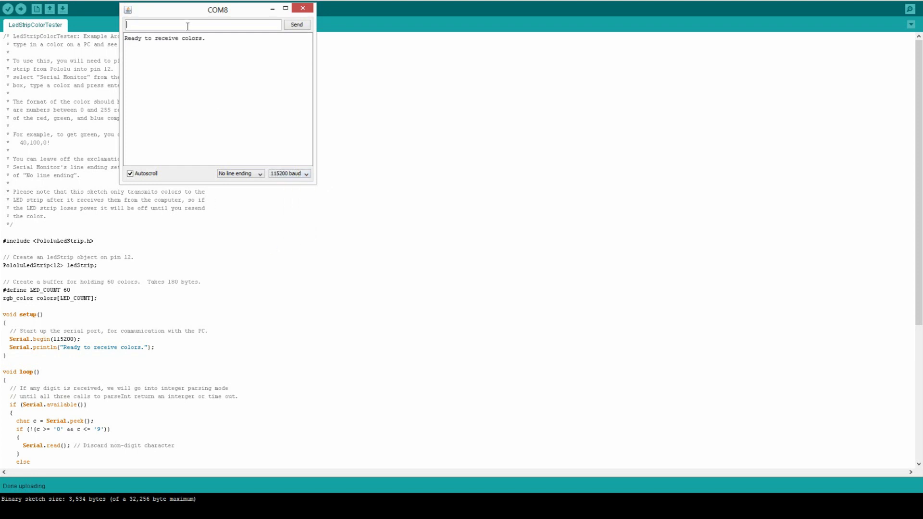
{"action": "mouse_move", "coordinate": [82, 189]}
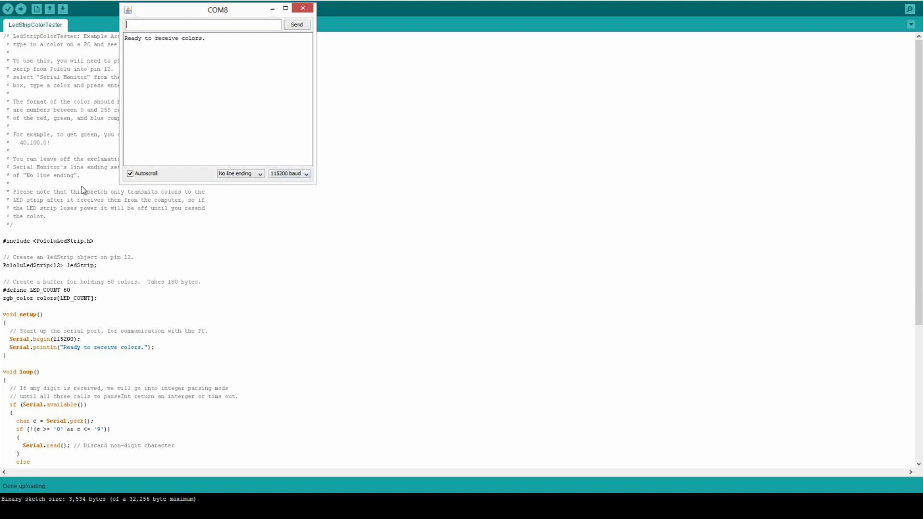
{"action": "type", "text": "255"}
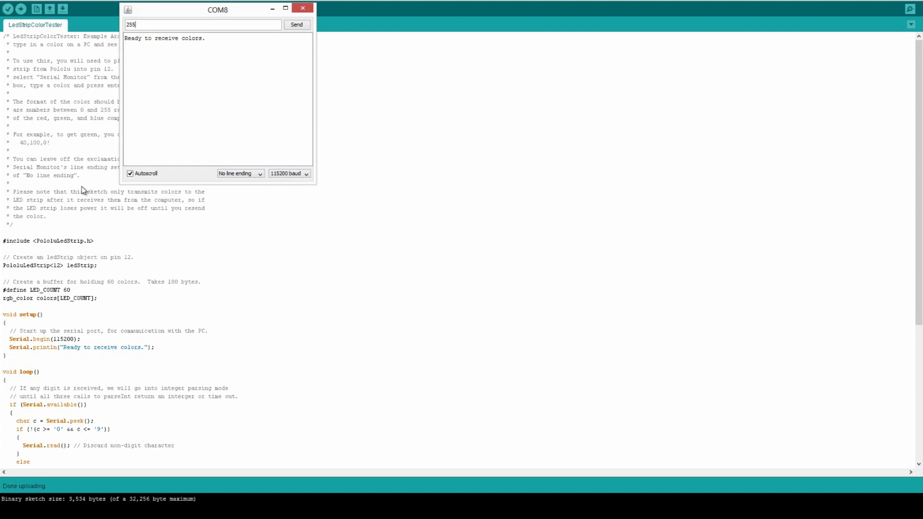